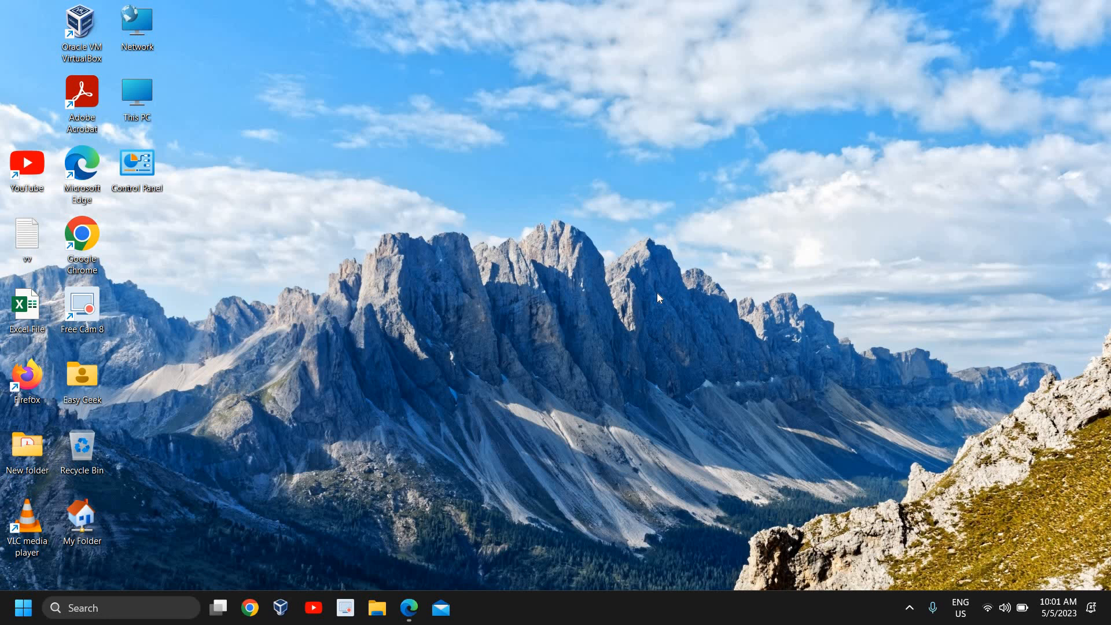
mouse_move(642, 305)
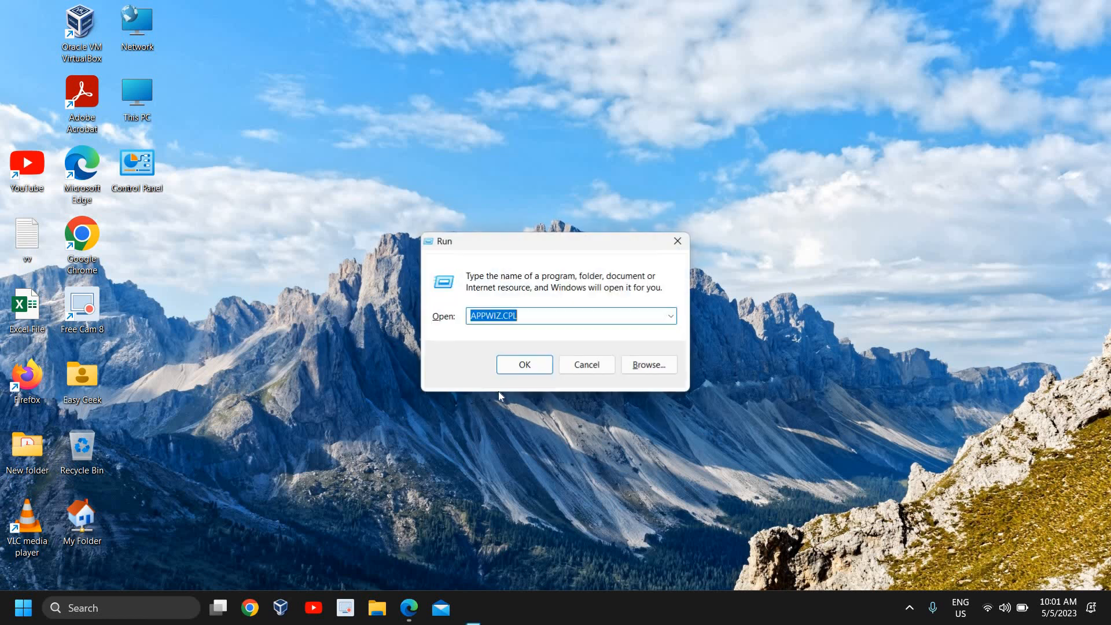
- Launch the on-screen keyboard with 'osk', use it for a shortcut, then close it
text(osk)
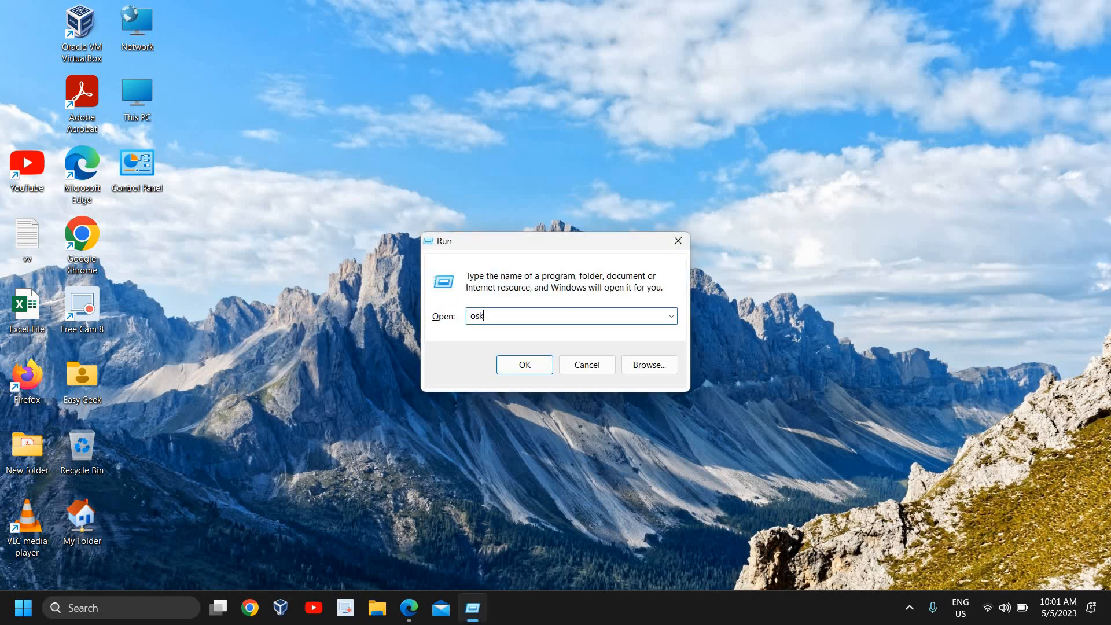
click(524, 364)
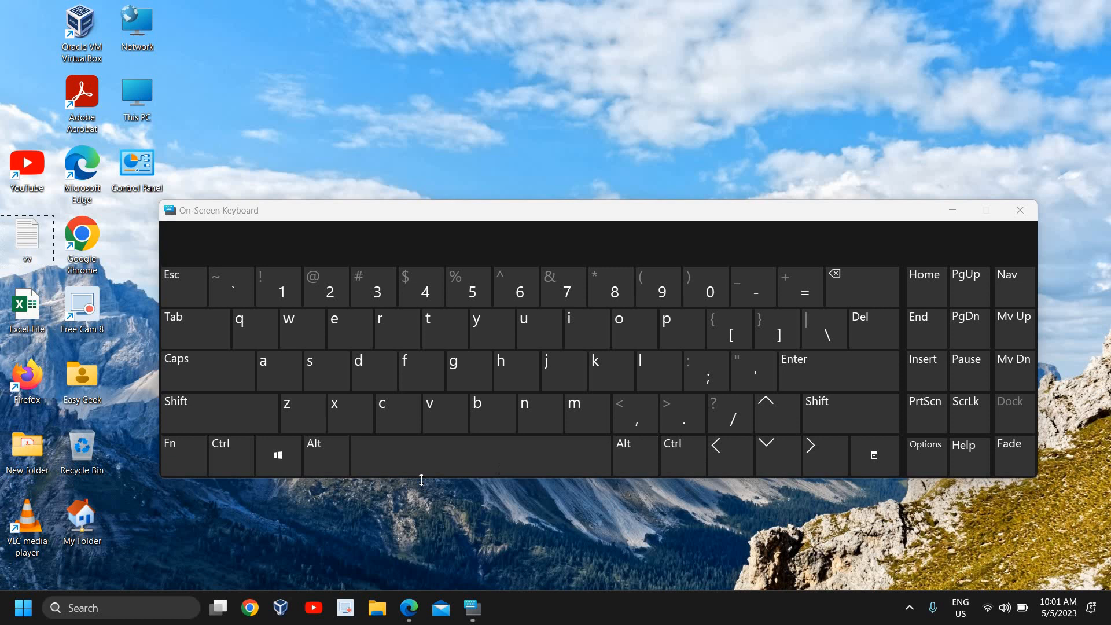
click(325, 455)
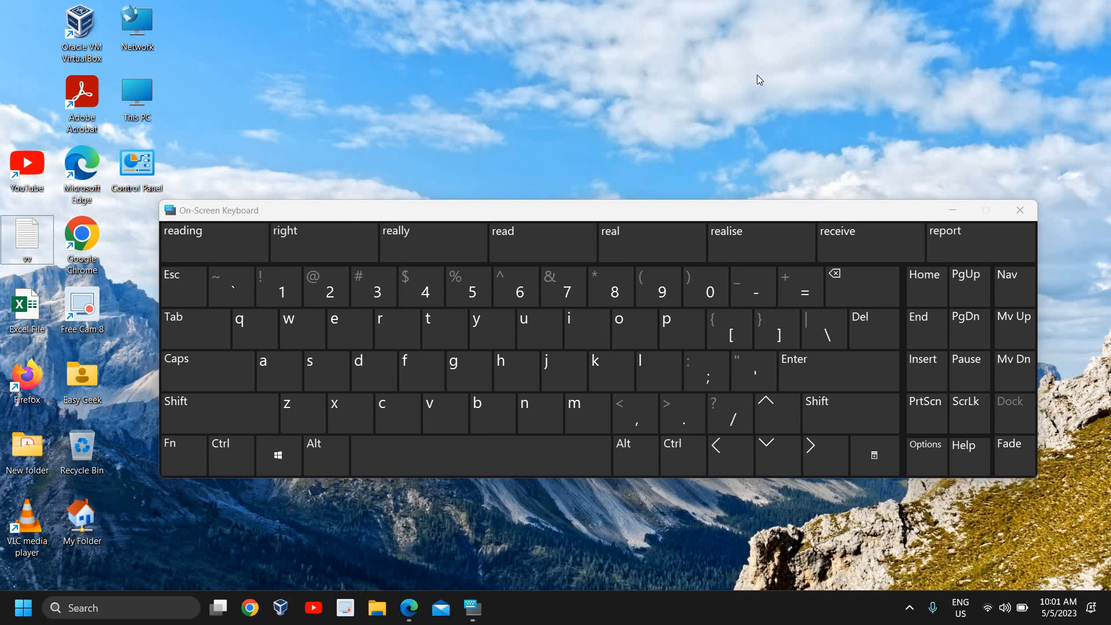
click(1020, 209)
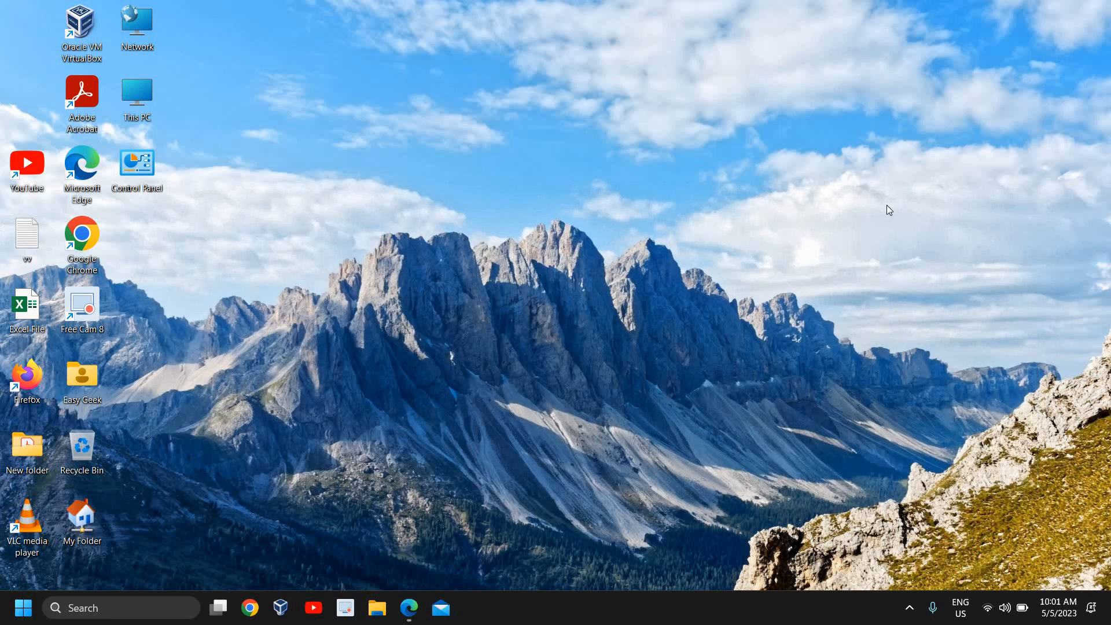
mouse_move(886, 204)
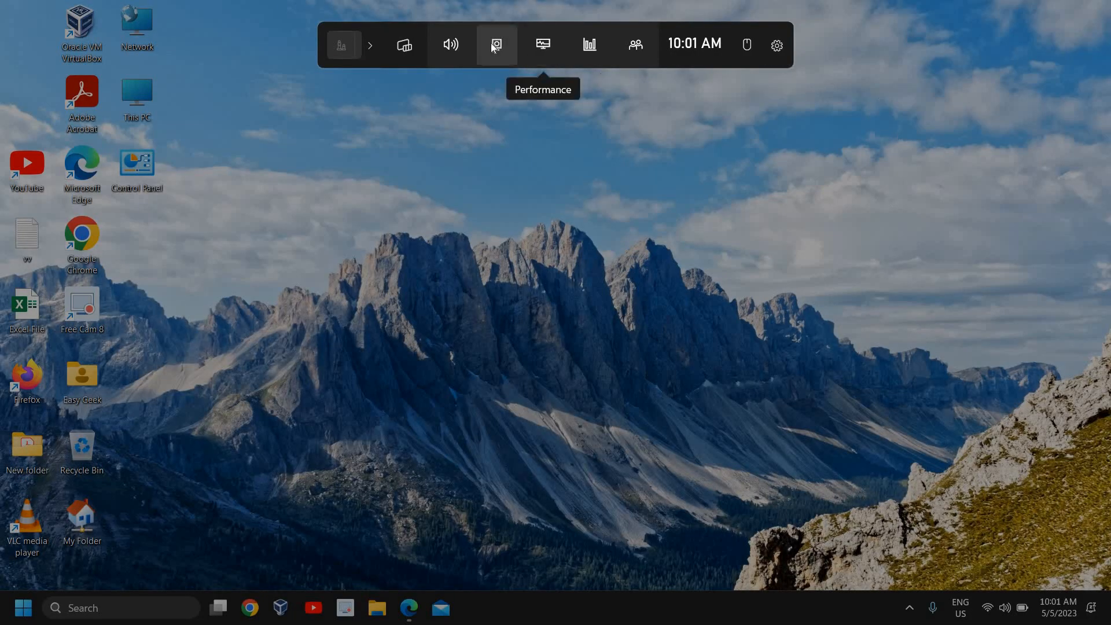
- Open the capture tools, then view the Videos > Captures folder in File Explorer
click(496, 44)
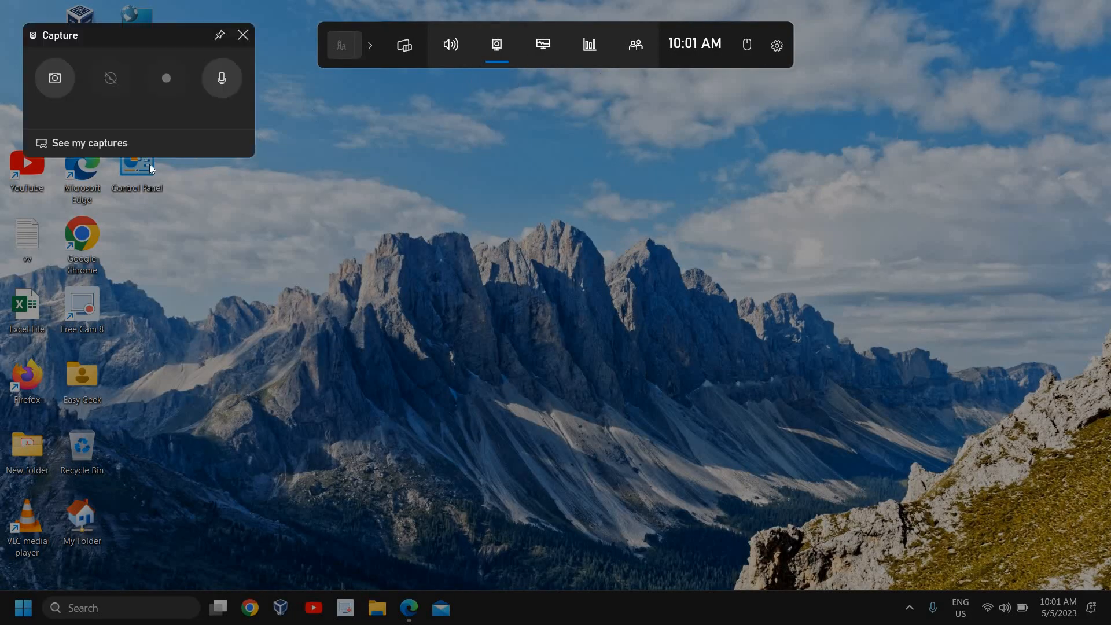
click(89, 143)
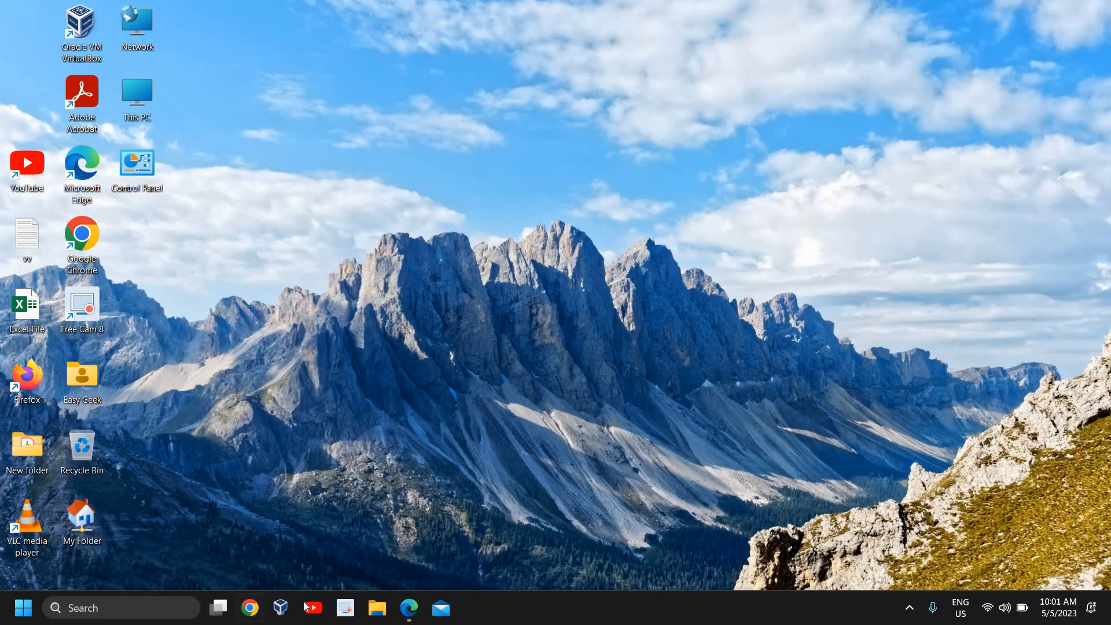
click(376, 607)
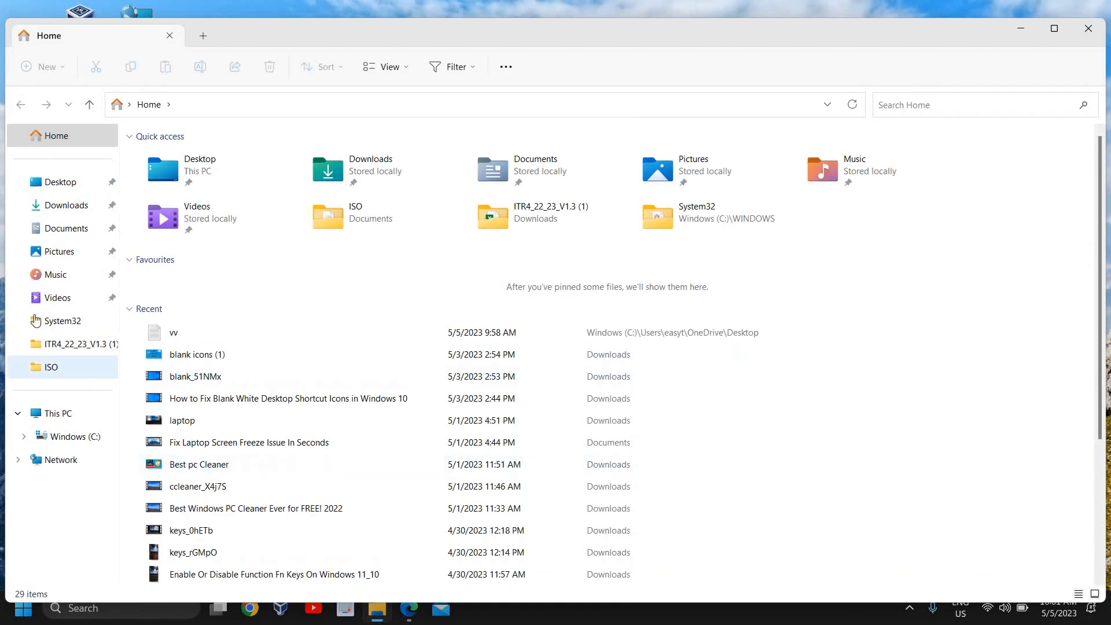
click(57, 296)
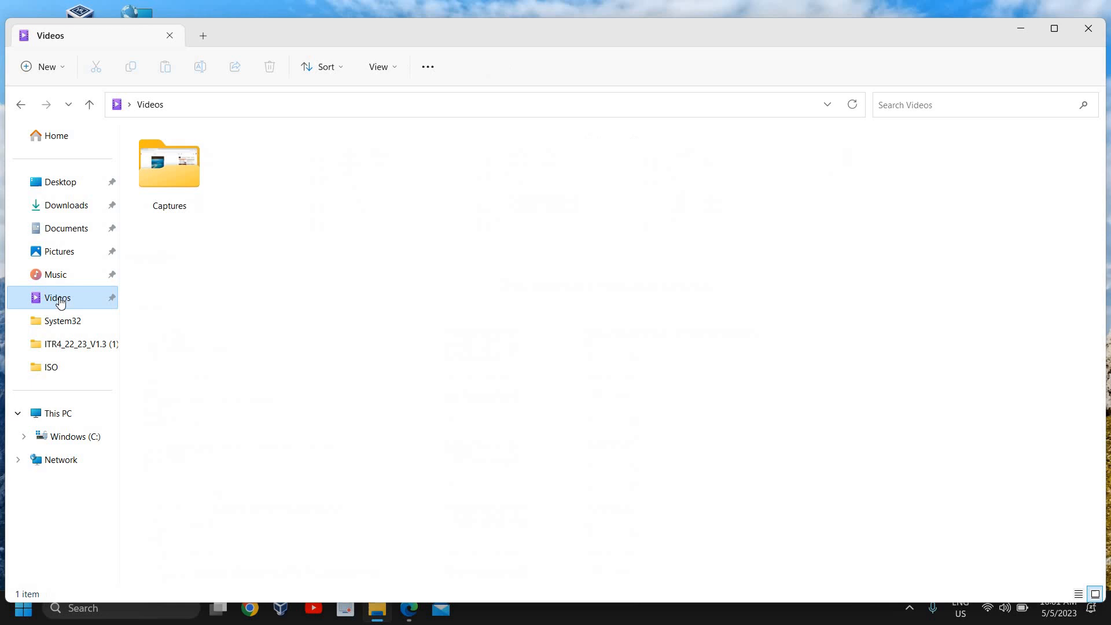
double_click(169, 165)
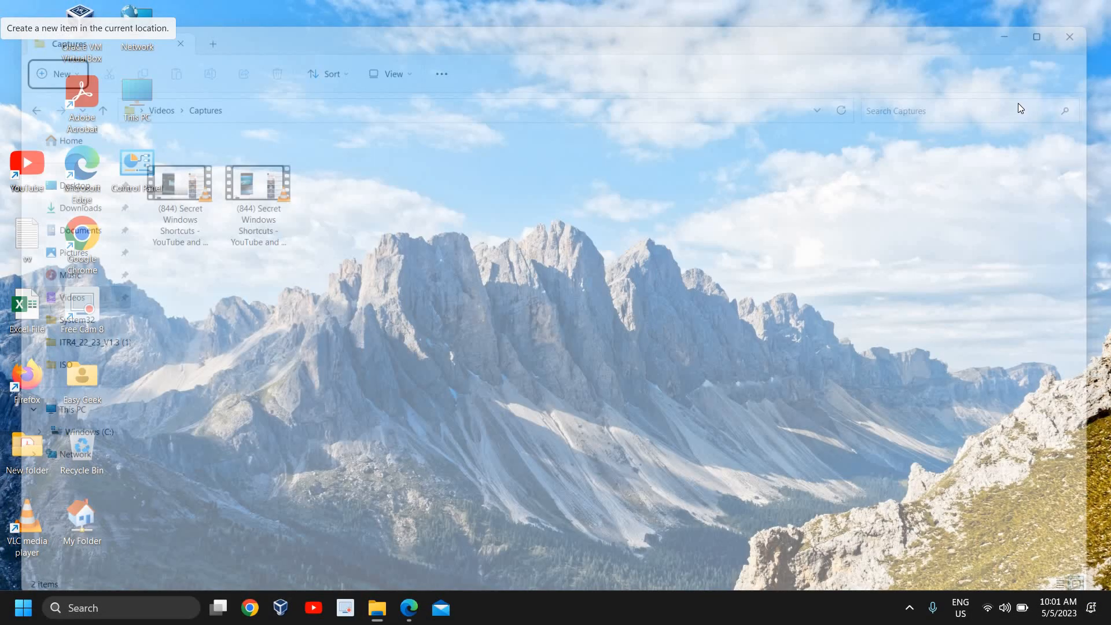
click(1069, 36)
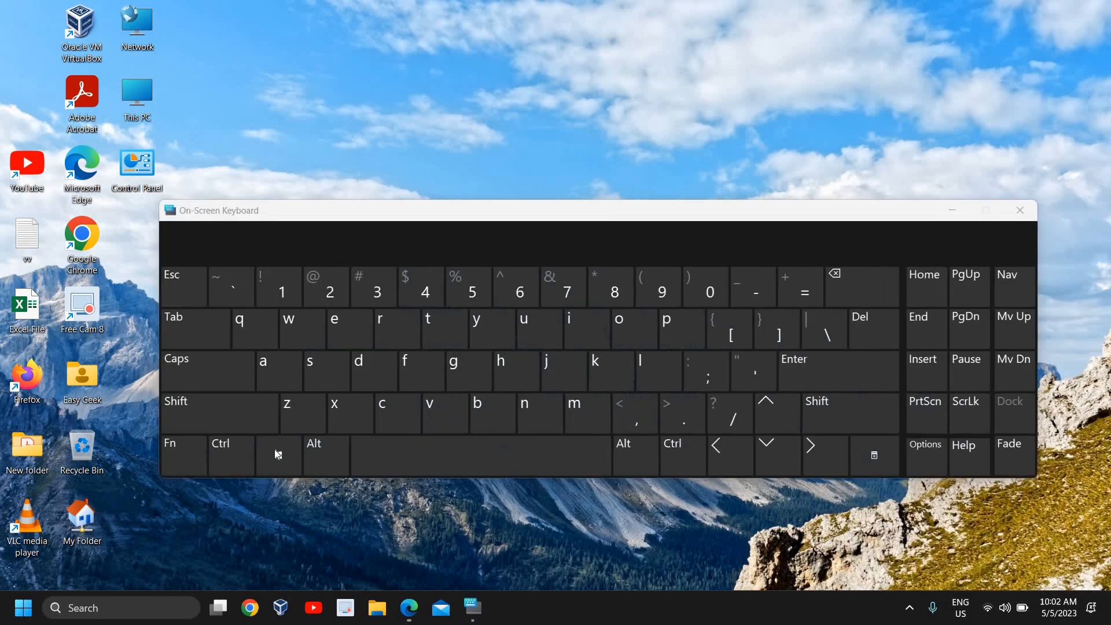
- Bring up clipboard history via the on-screen keyboard, then dismiss the keyboard and panel
click(398, 413)
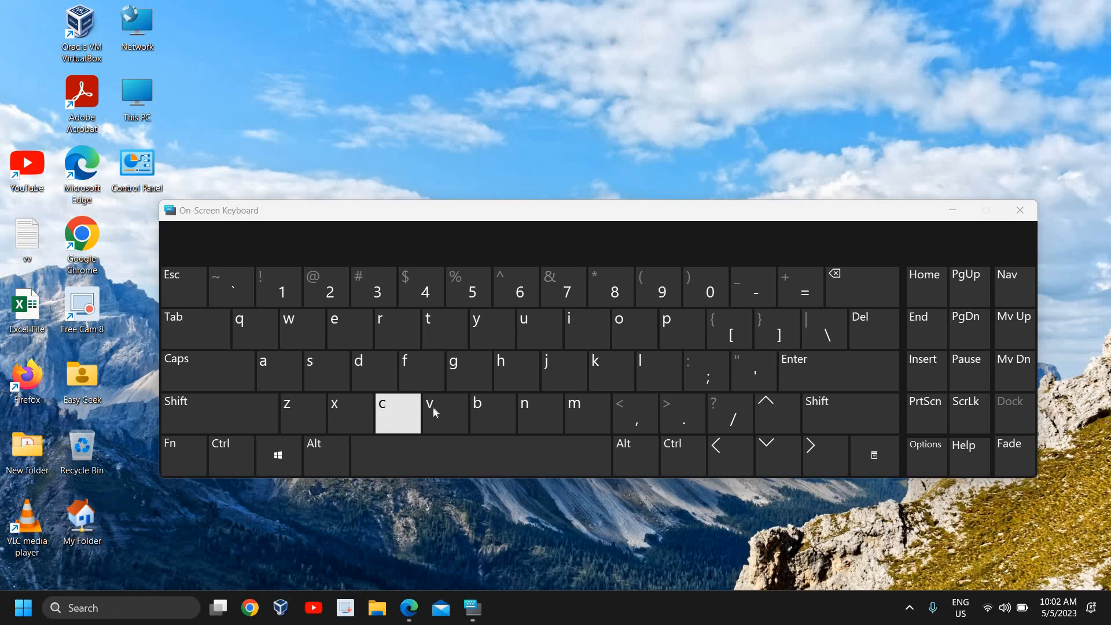
click(277, 455)
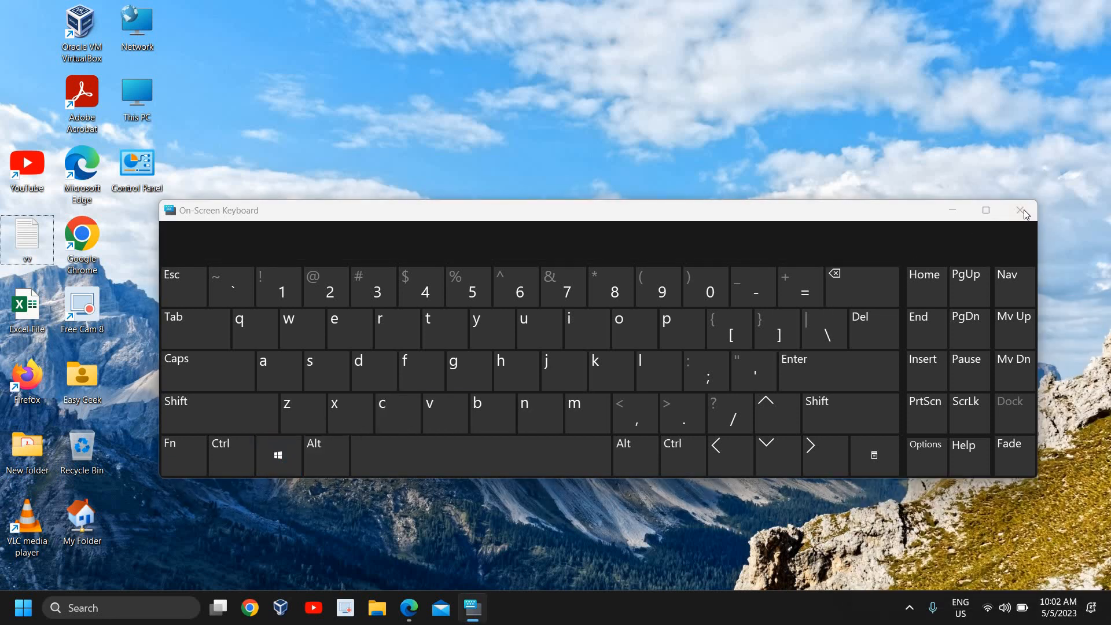
click(1022, 211)
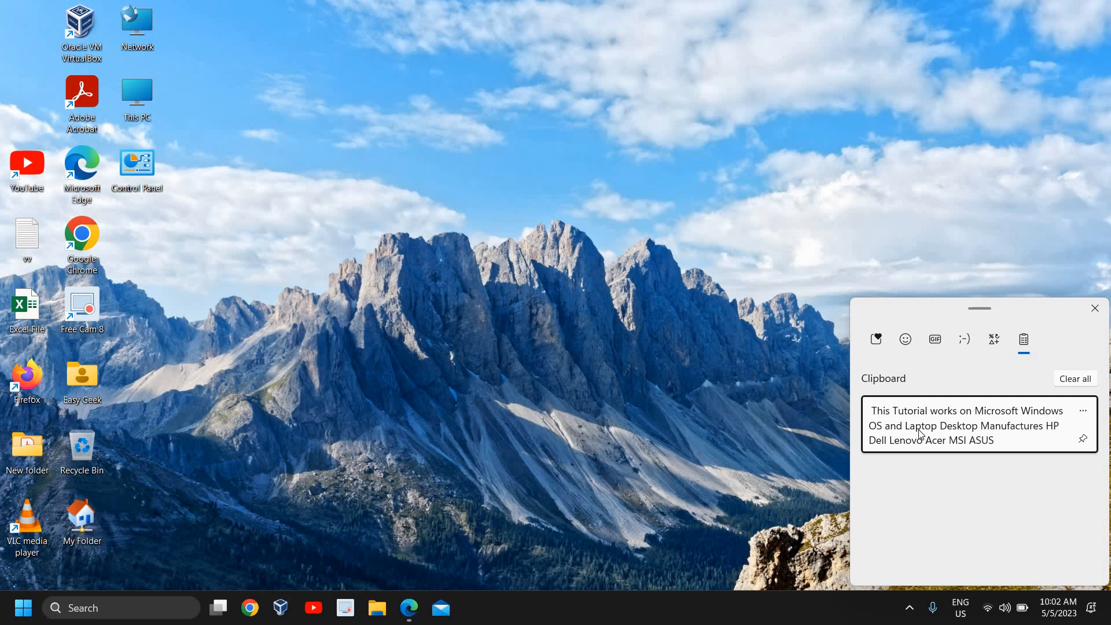
mouse_move(1036, 464)
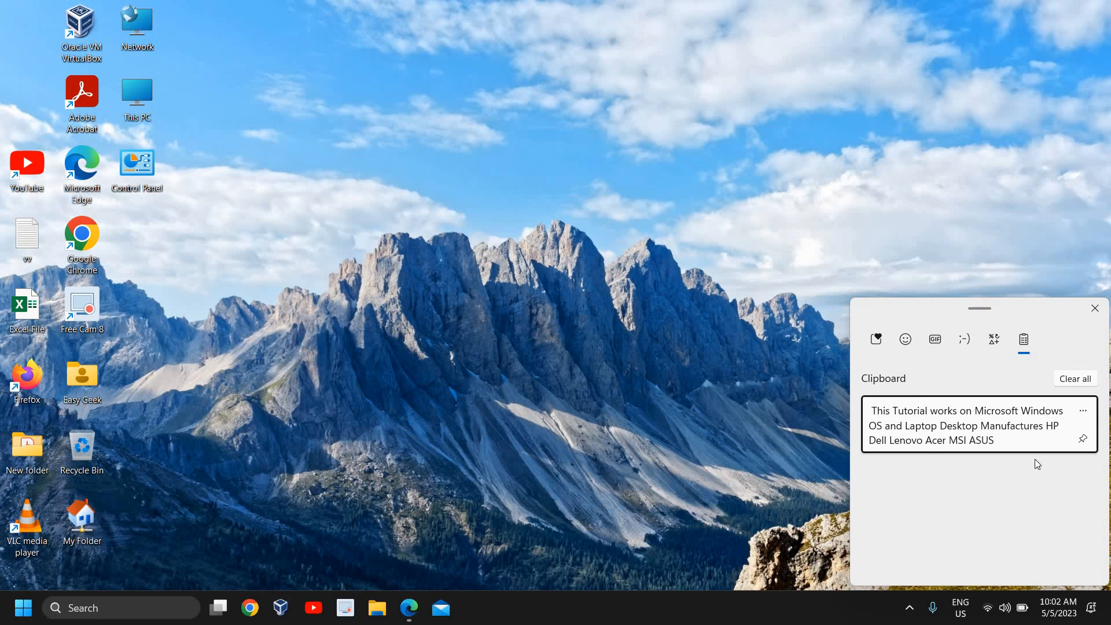
click(1094, 308)
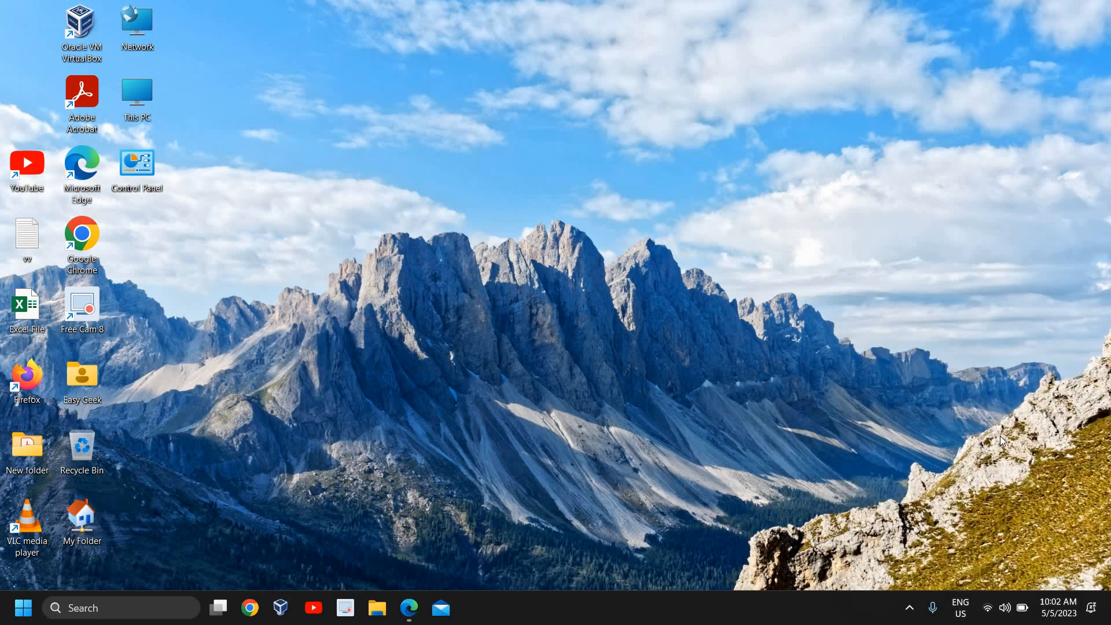
mouse_move(956, 439)
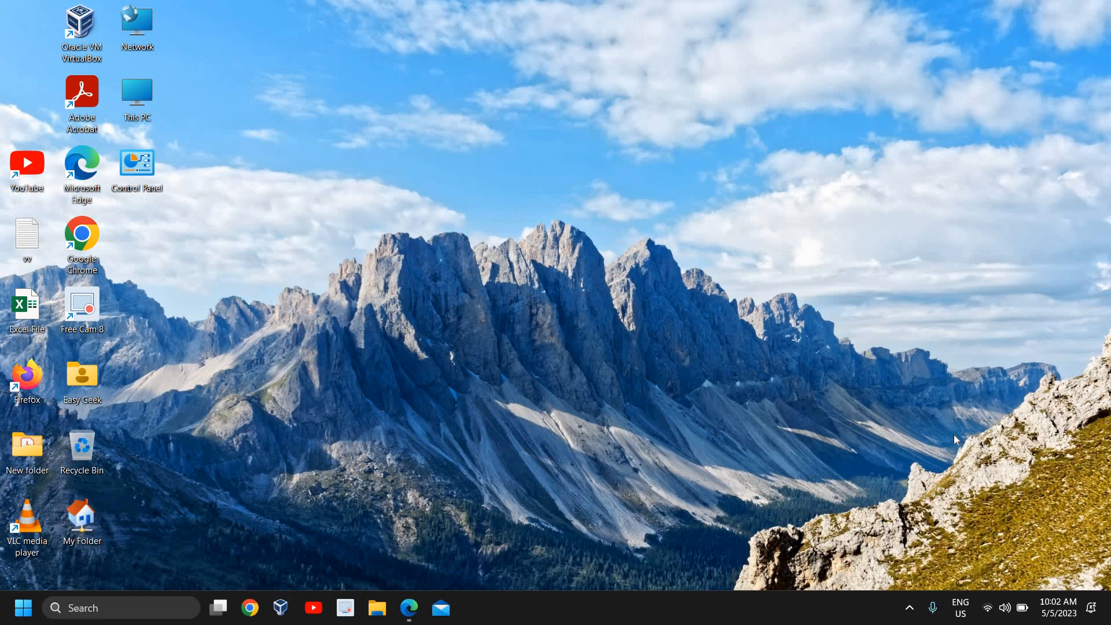
mouse_move(949, 440)
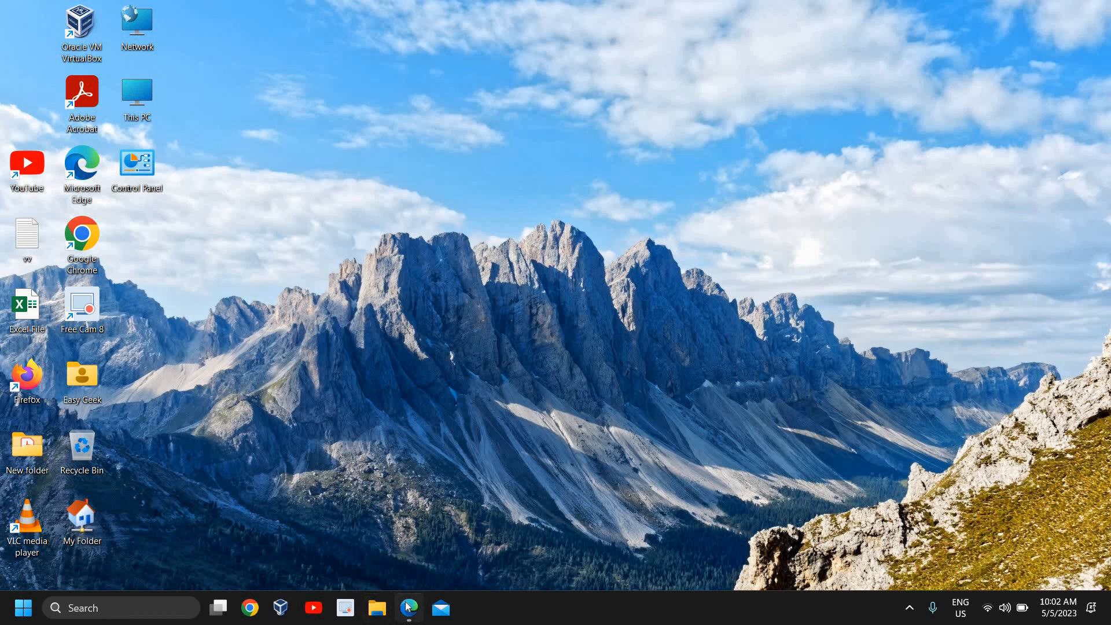
- Open Microsoft Edge on Google, maximize it, then show the desktop
click(407, 607)
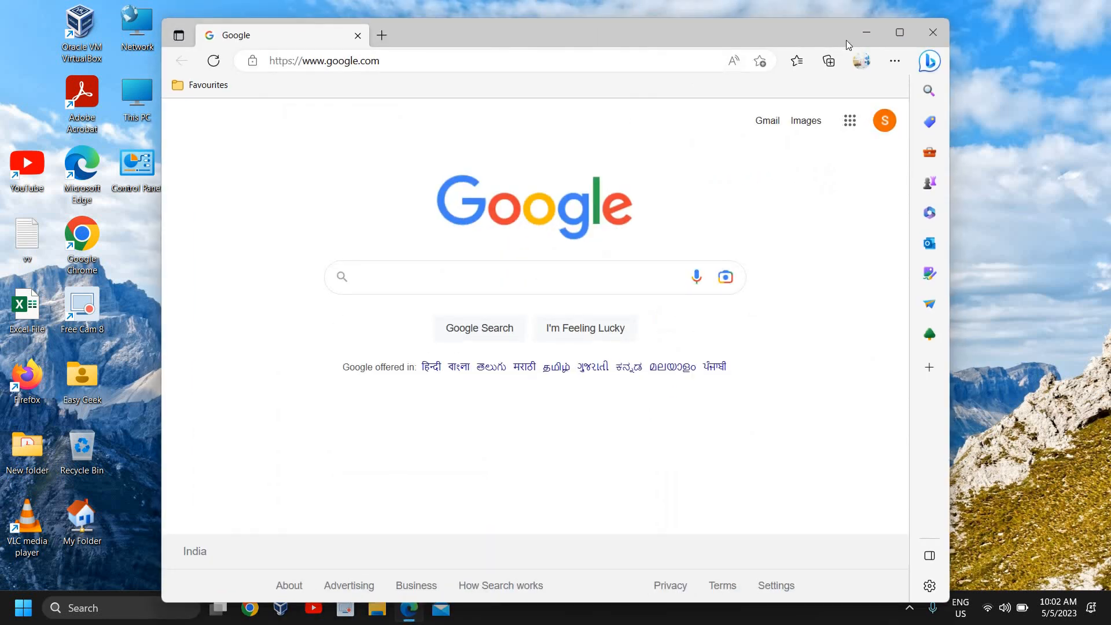
click(900, 33)
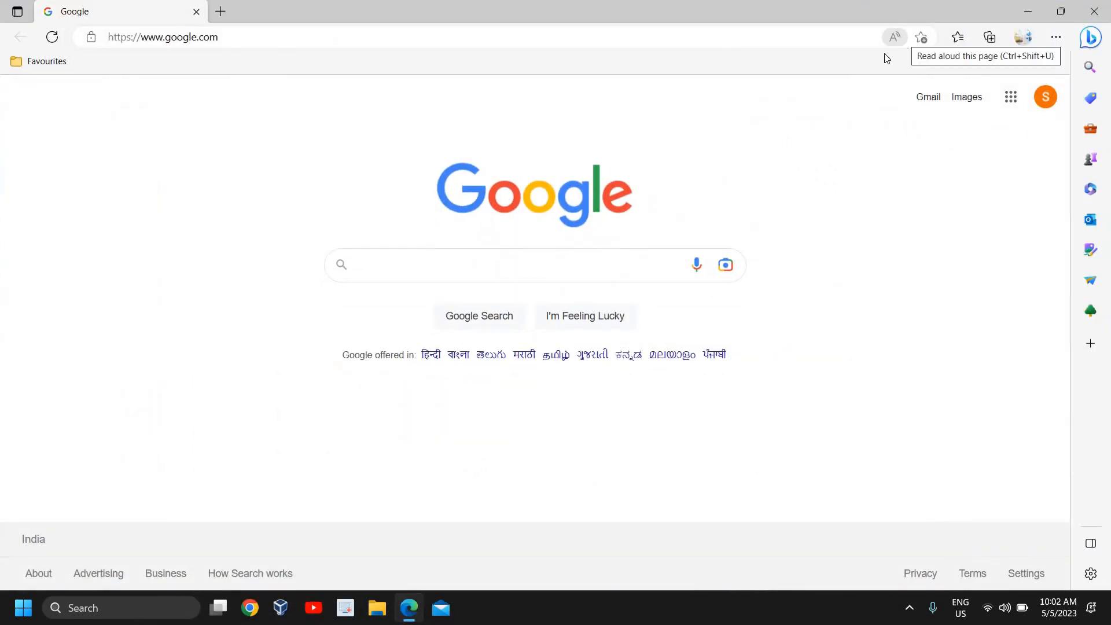
mouse_move(546, 348)
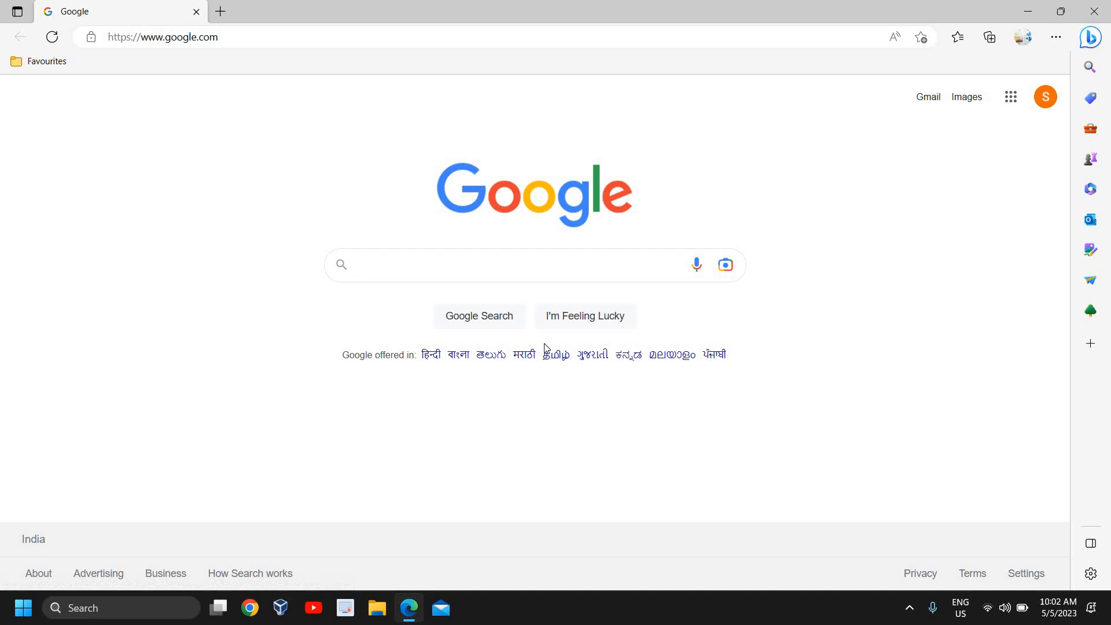
click(496, 265)
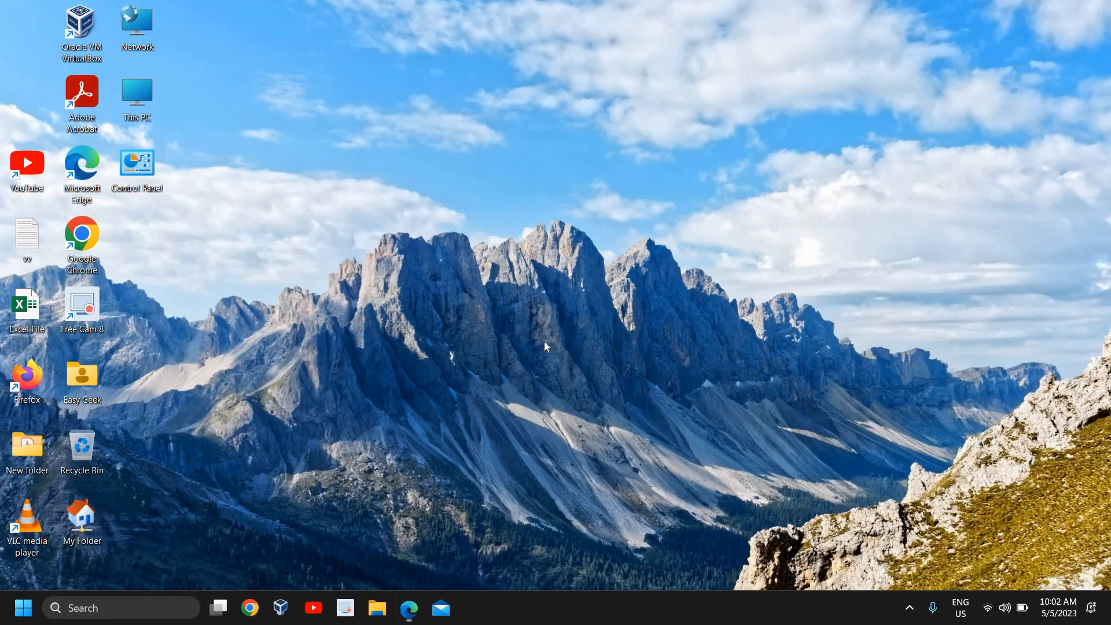
mouse_move(474, 244)
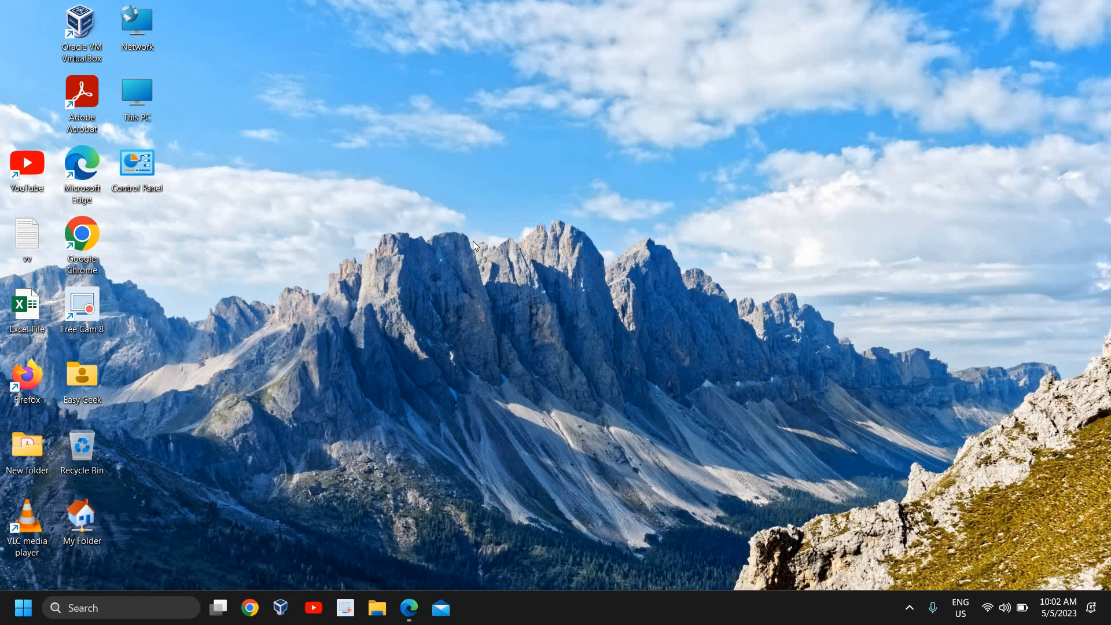
- Open the Start power user menu and its Shut down or sign out submenu
right_click(22, 607)
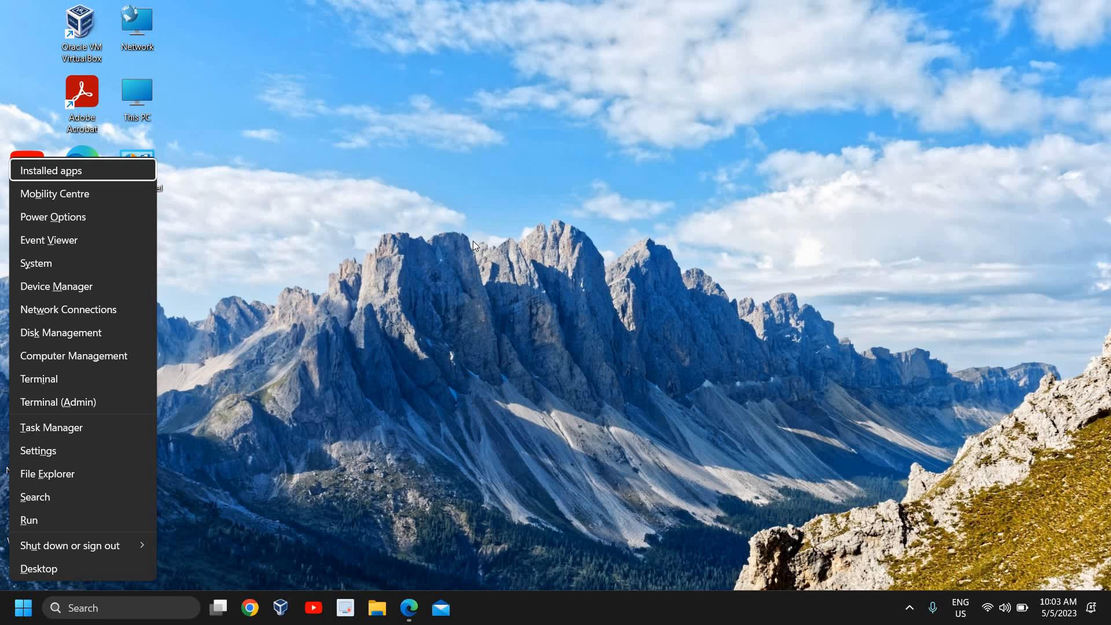
click(23, 607)
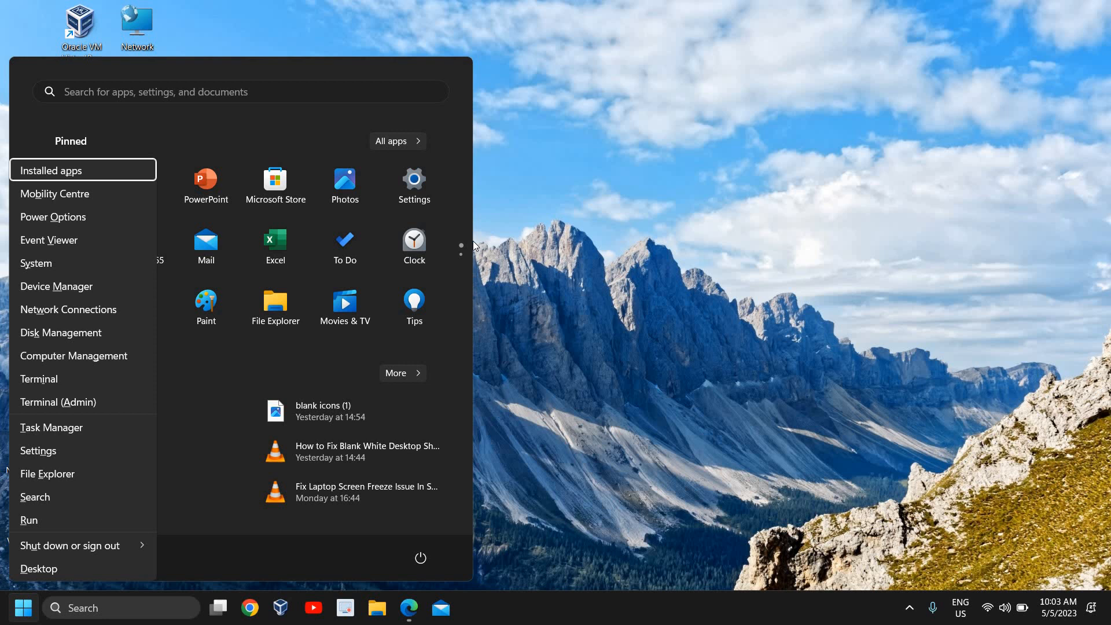
click(70, 545)
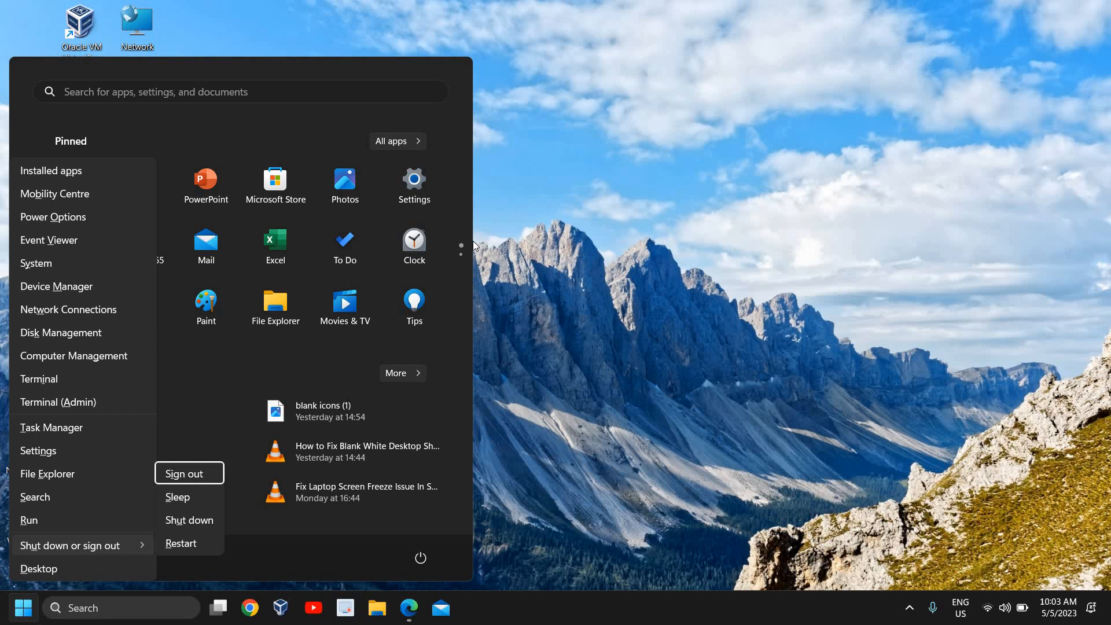
mouse_move(724, 98)
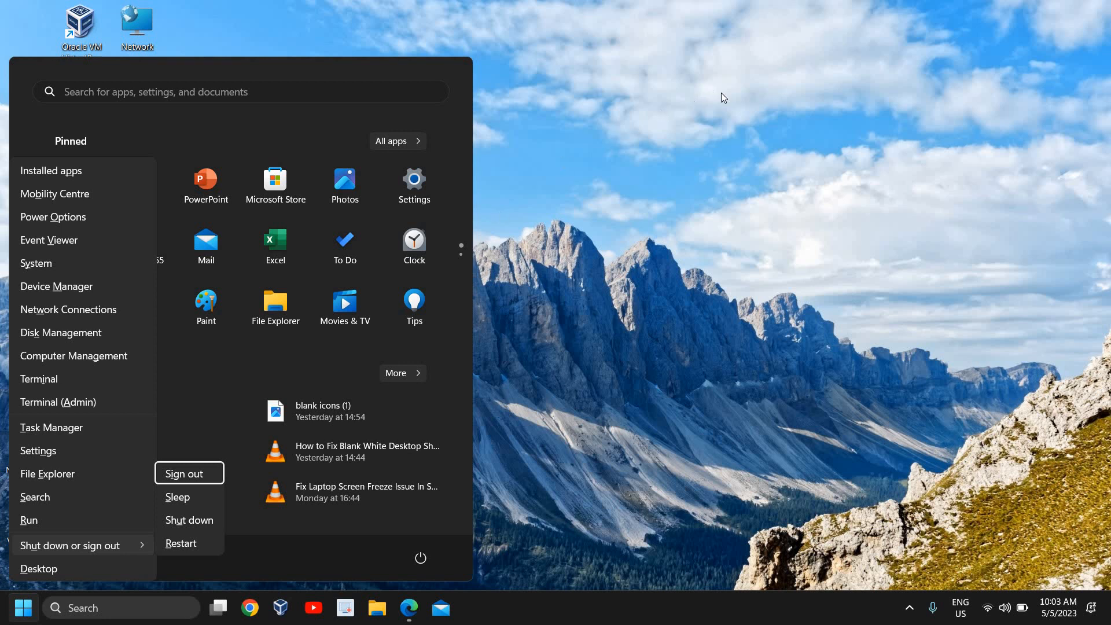